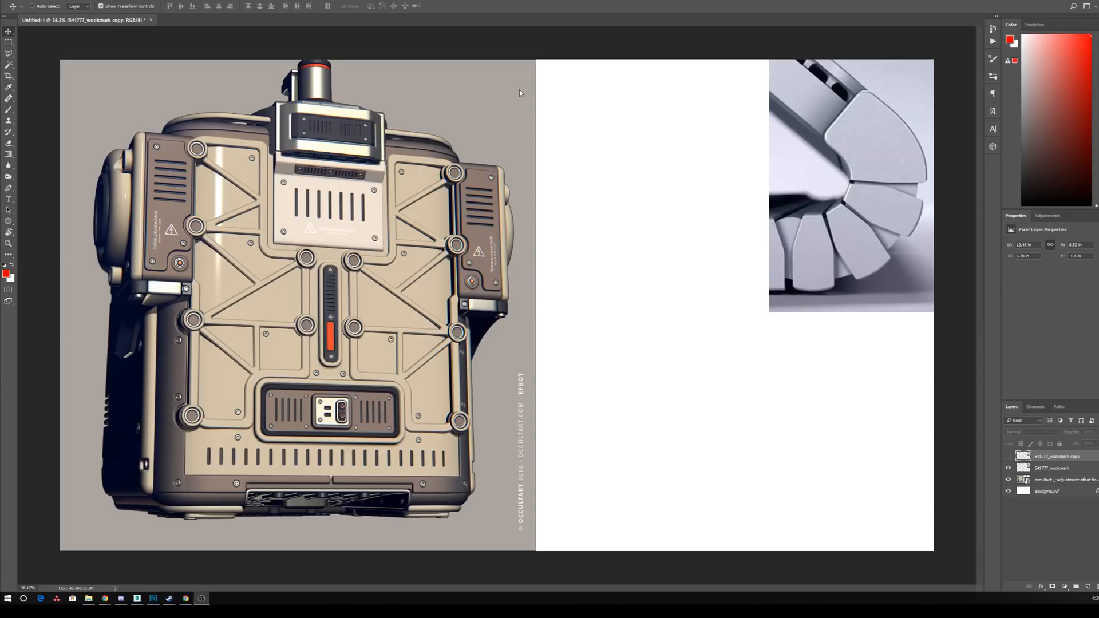
mouse_move(556, 367)
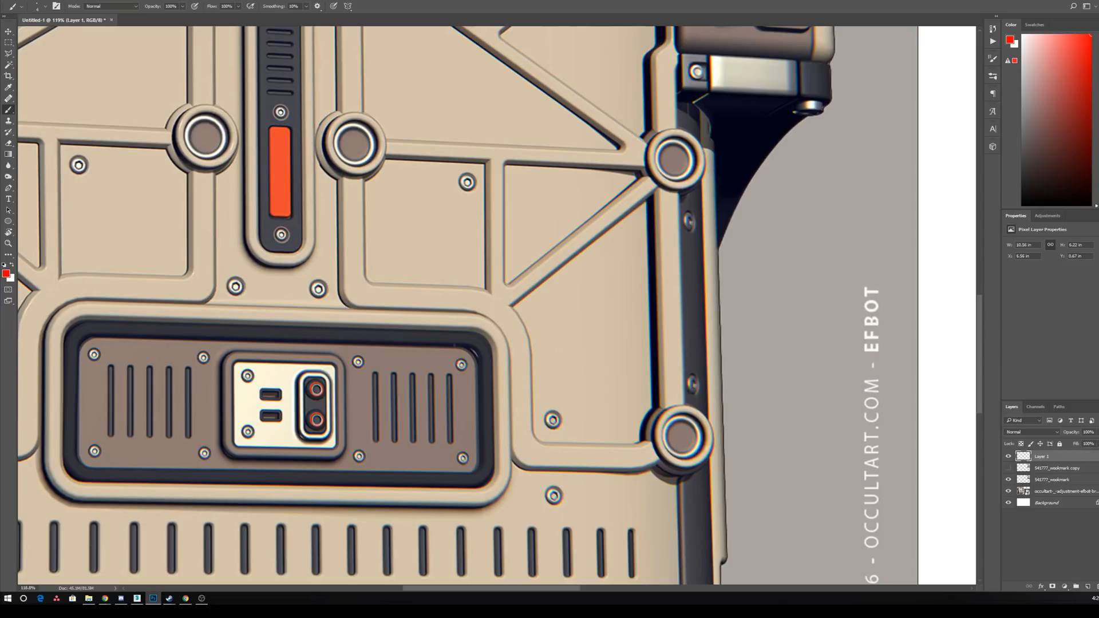
Draw two straight red lines along the vent panel edge and its corner
drag(456, 130, 456, 365)
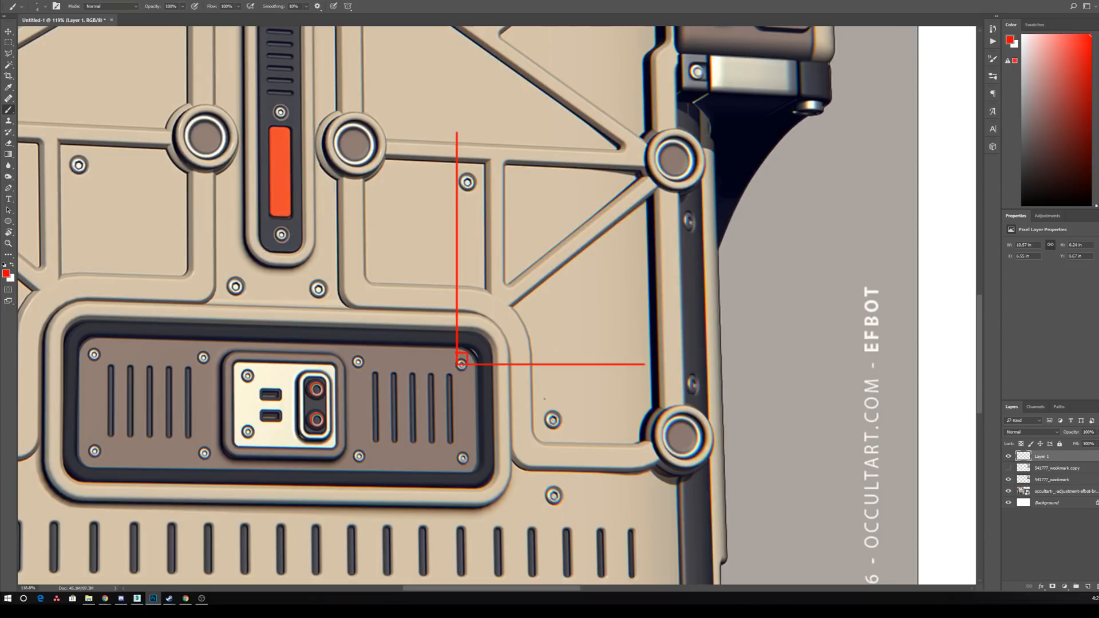
drag(508, 297, 533, 362)
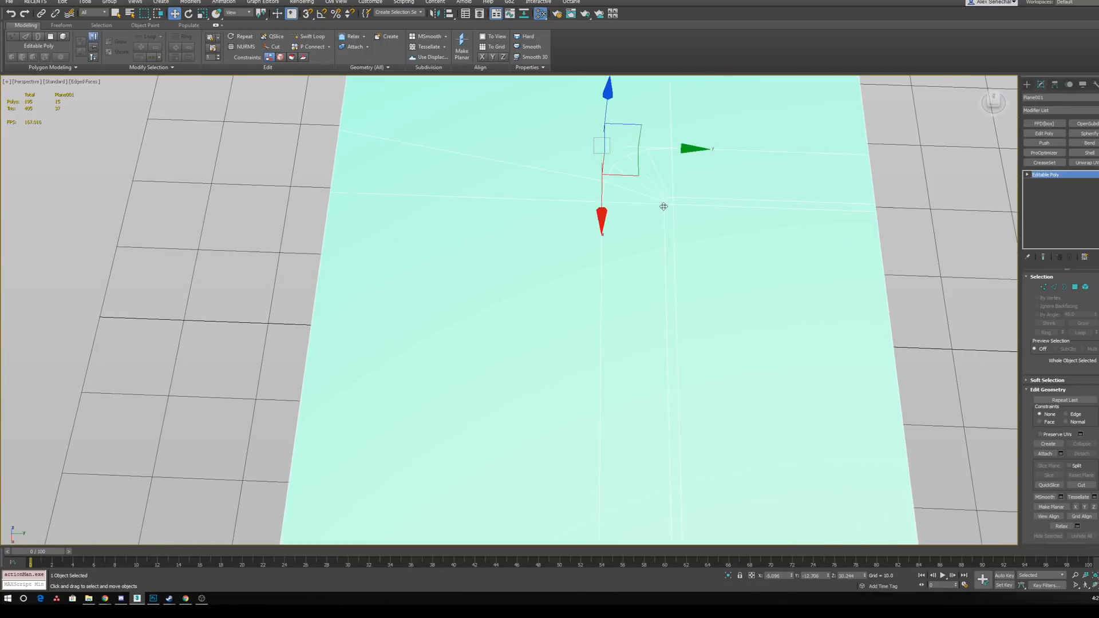
Drag out a new plane beside Plane001
drag(662, 206, 771, 306)
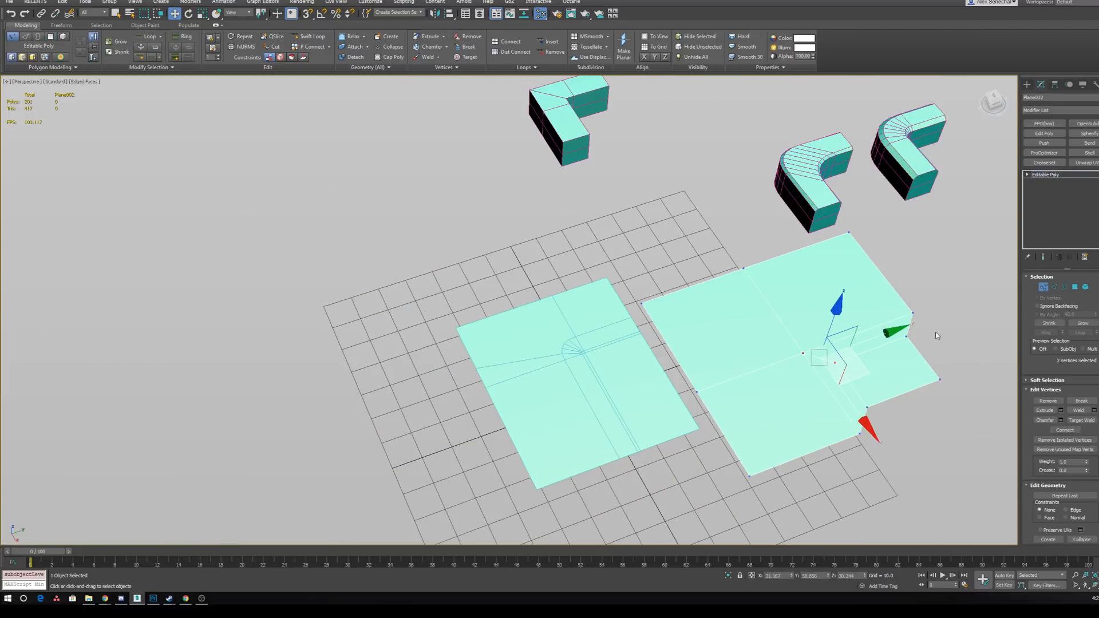
Move the two selected corner vertices sideways into position
drag(837, 333, 964, 333)
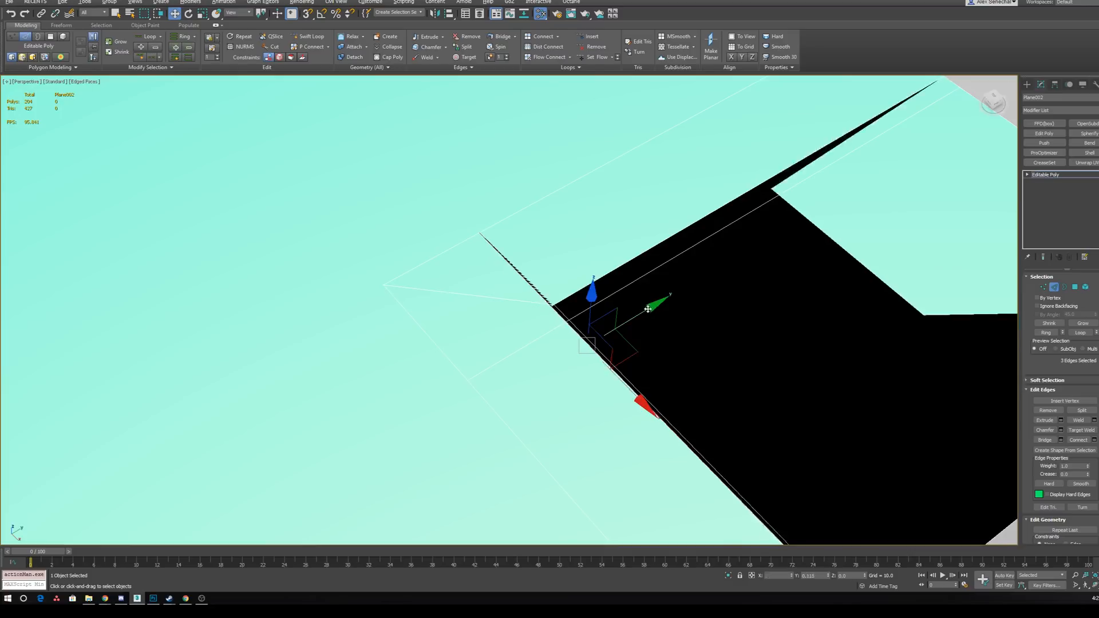
Shift the selected corner edges into place
drag(645, 309, 561, 319)
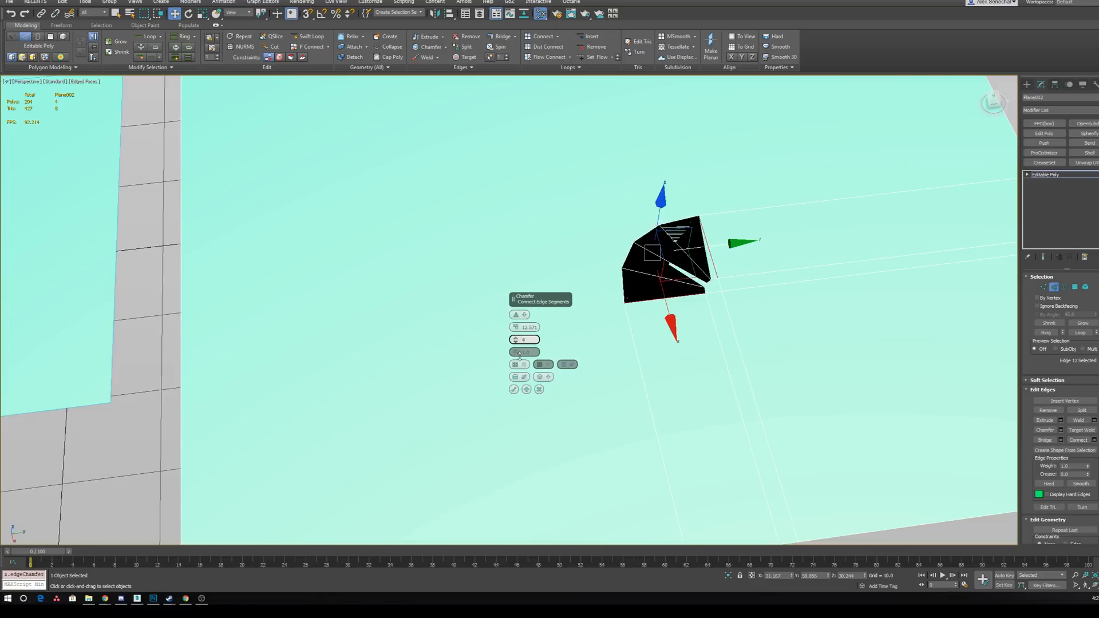
Adjust the Chamfer caddy settings for the corner edge
click(519, 340)
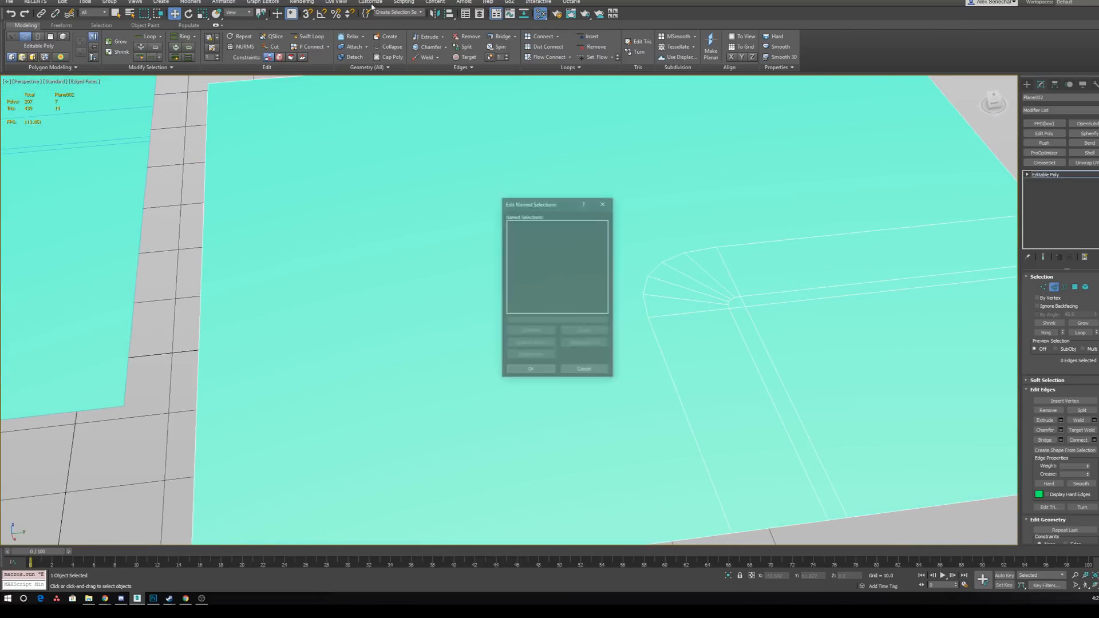
Find the Remove Loop command under All Commands in Customize User Interface, then close it
click(370, 2)
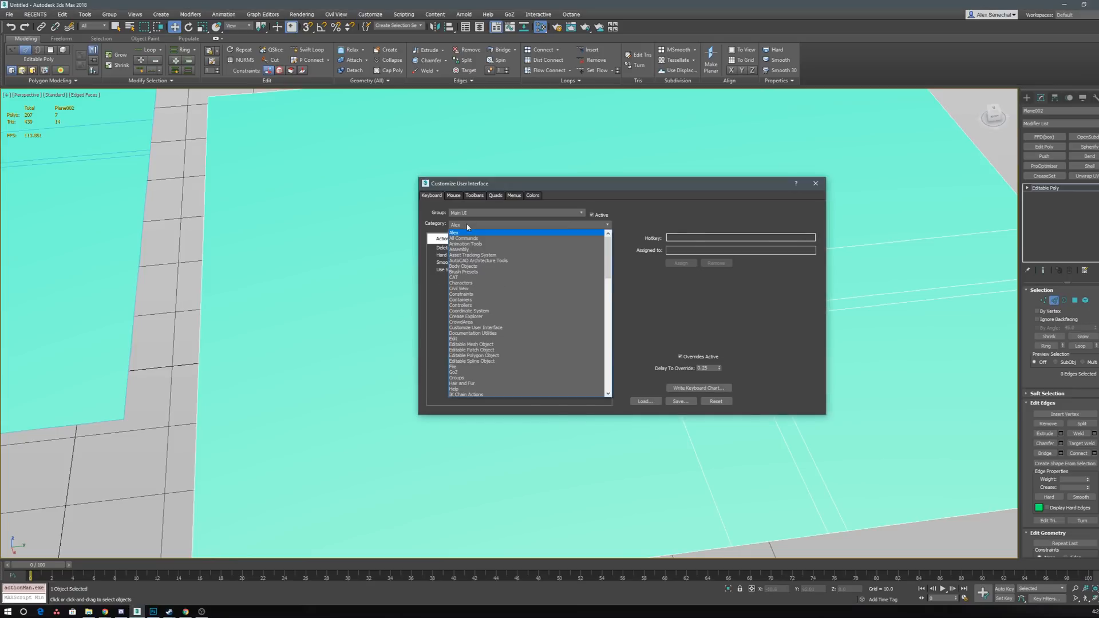
click(463, 238)
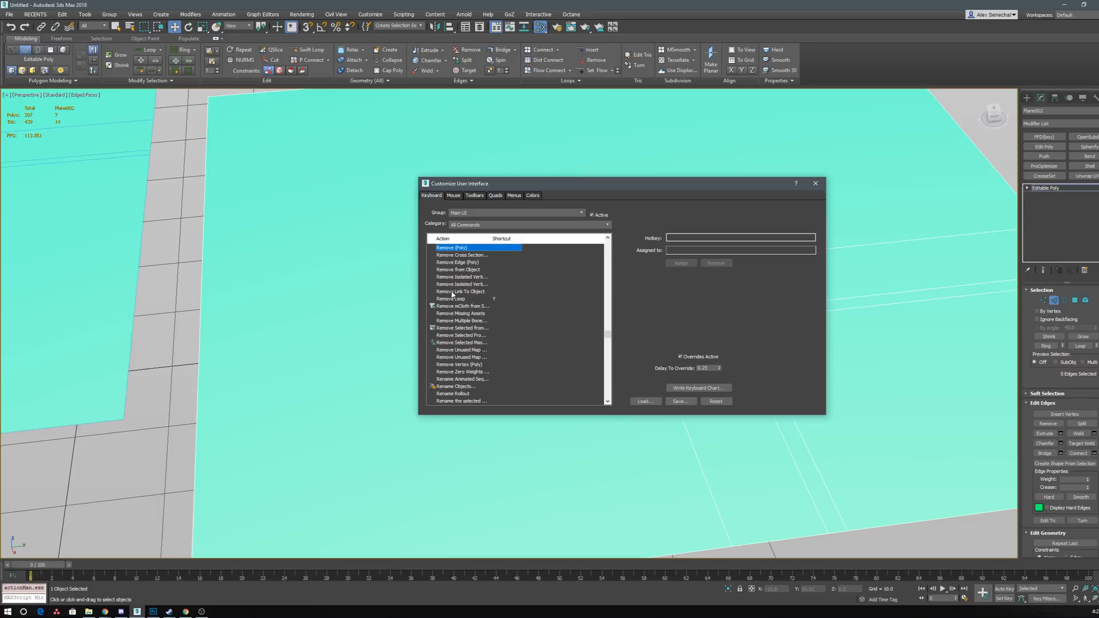
click(457, 299)
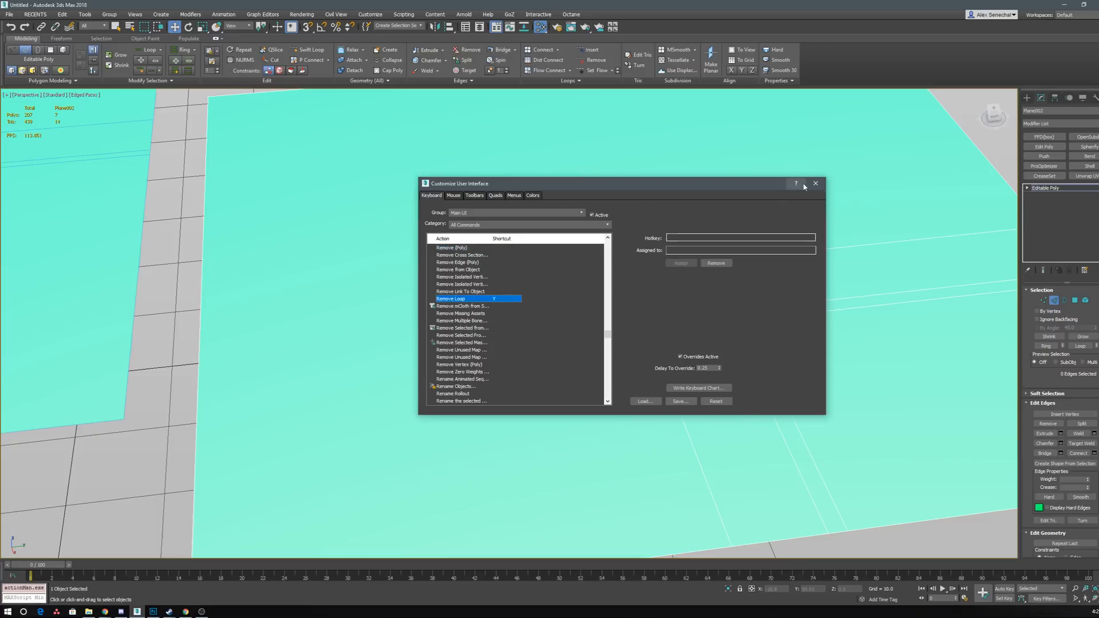
click(815, 183)
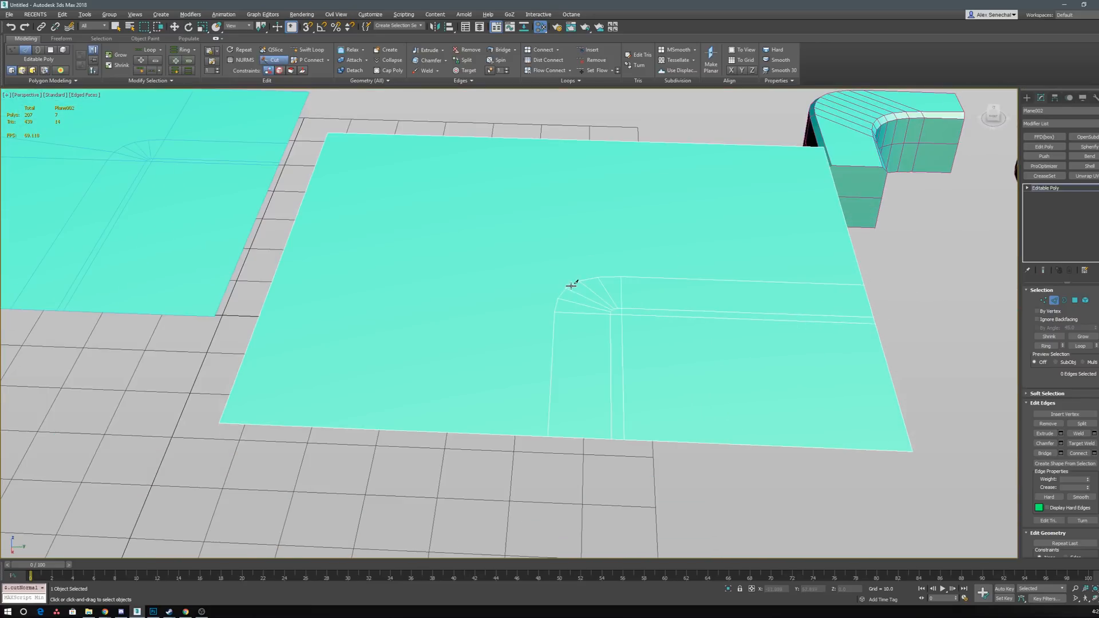